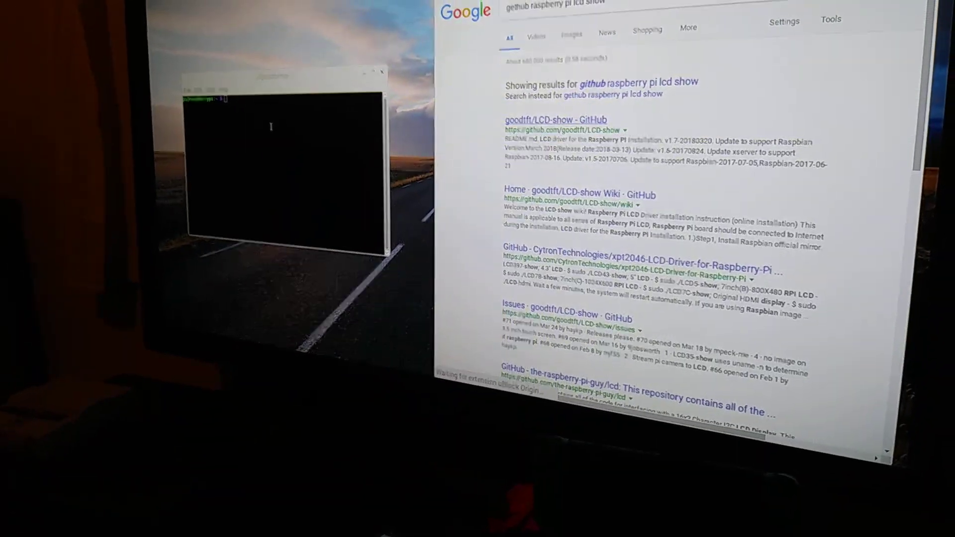
Load the goodtft/LCD-show GitHub repository from the first search result and view its file list
left_click(554, 119)
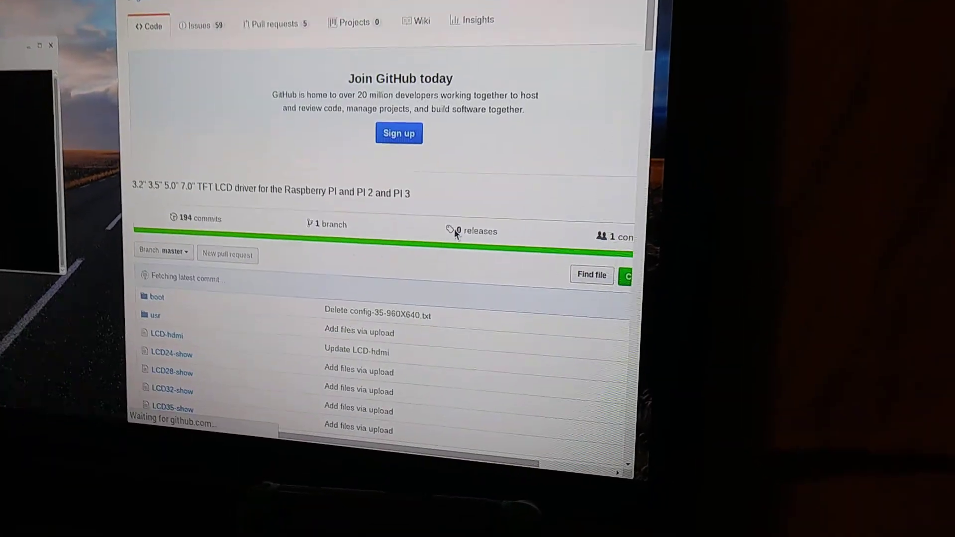
scroll("down", 3)
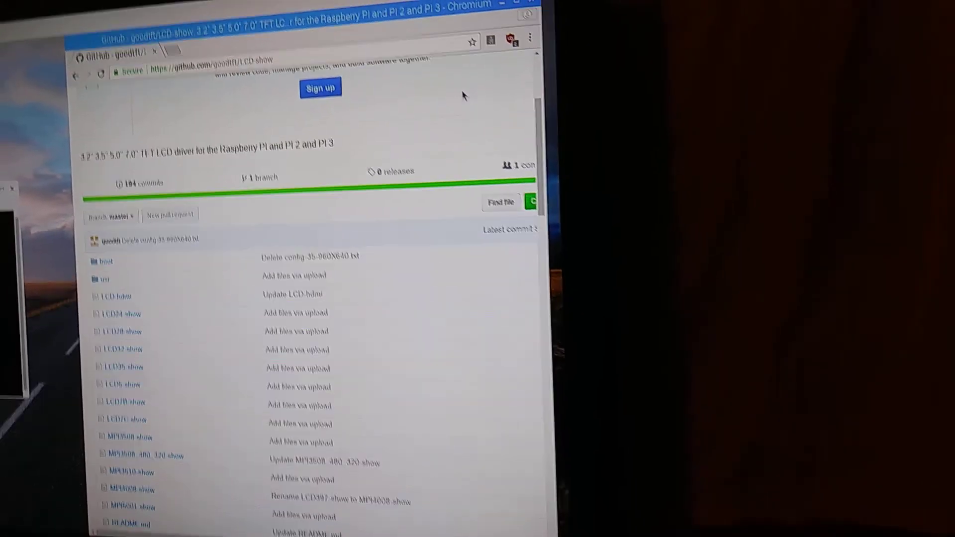
Reach Step 2 of the README and select the sudo rm -rf LCD-show command for copying
scroll("down", 3)
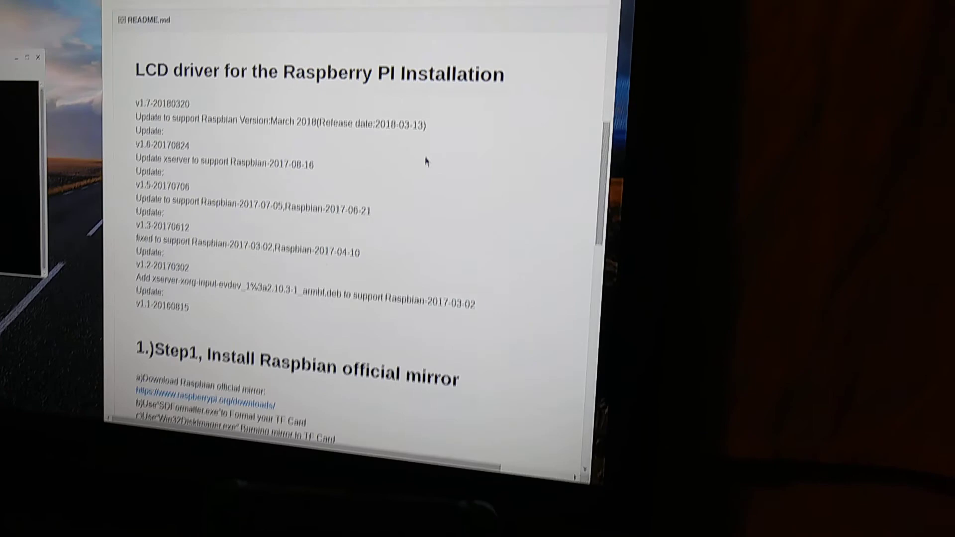
scroll("down", 3)
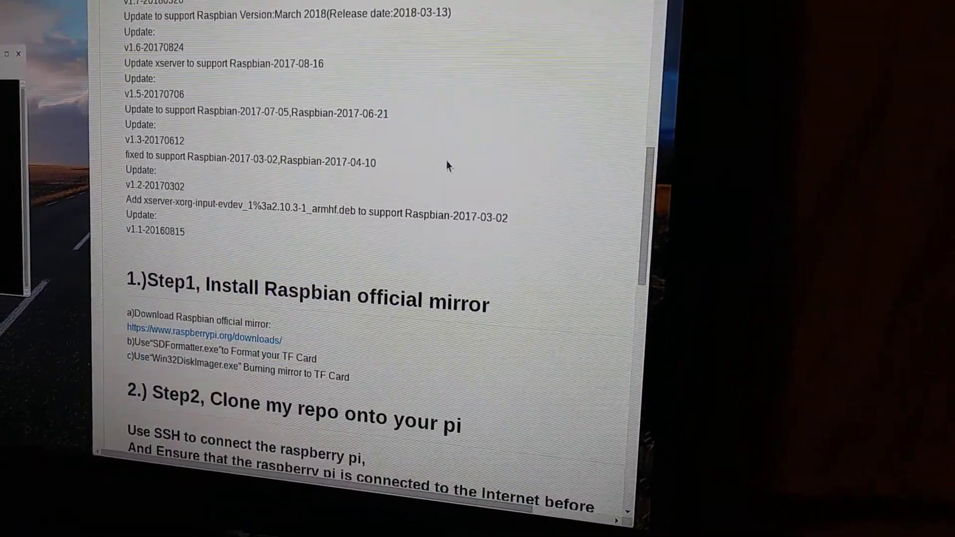
scroll("down", 3)
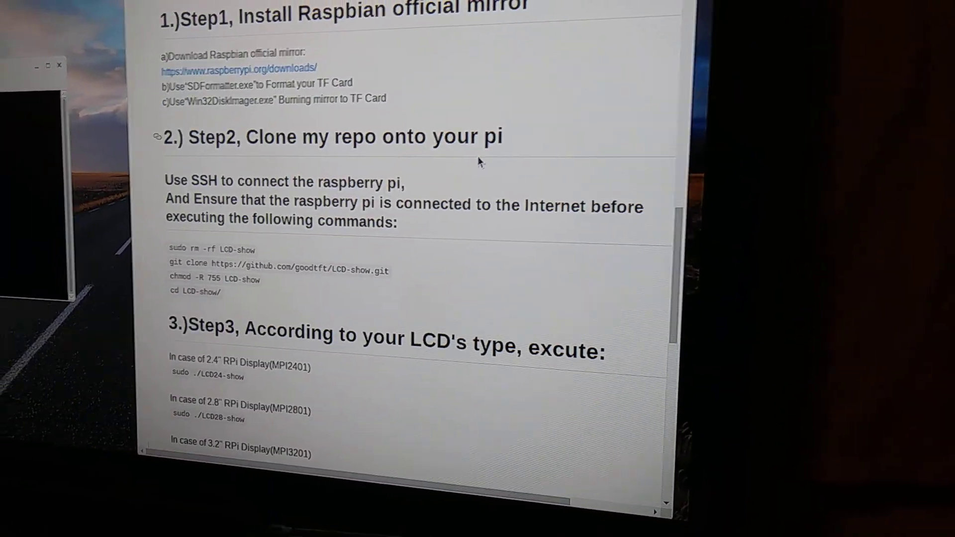
scroll("down", 3)
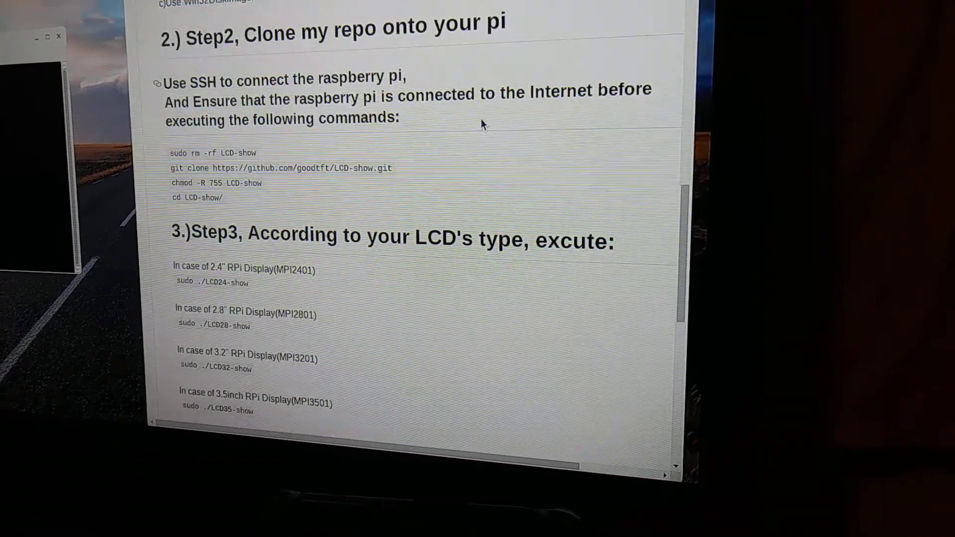
scroll("down", 3)
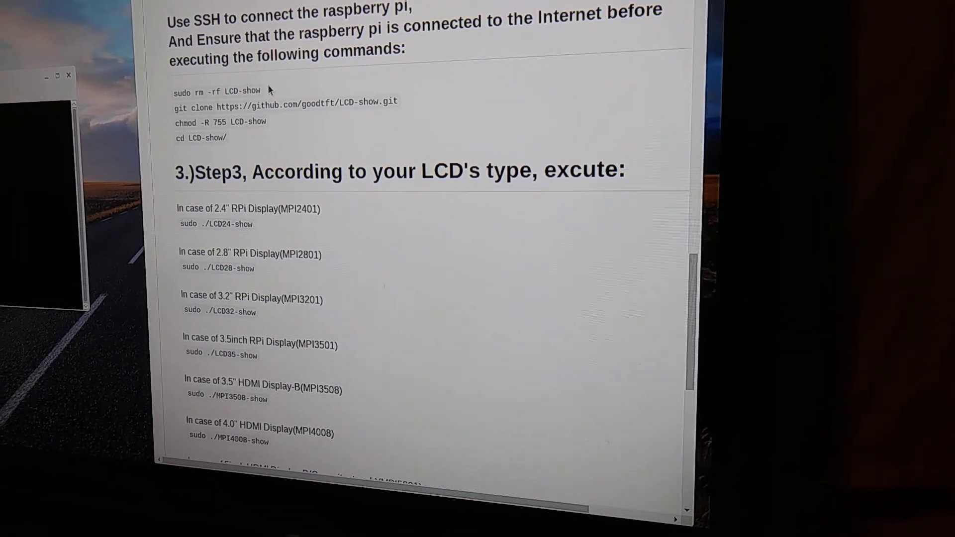
double_click(229, 91)
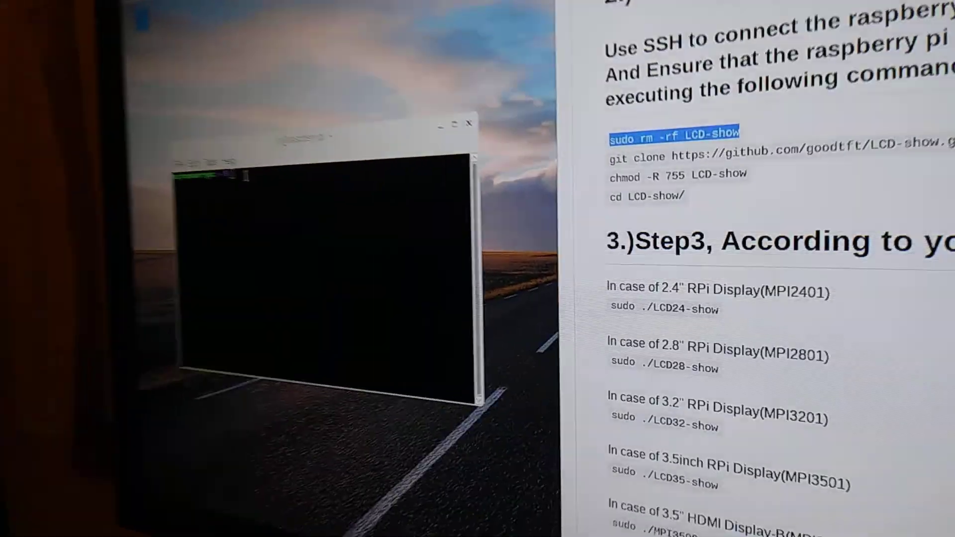
Run sudo rm -rf LCD-show and the git clone in the terminal until the repository download reports done
right_click(177, 171)
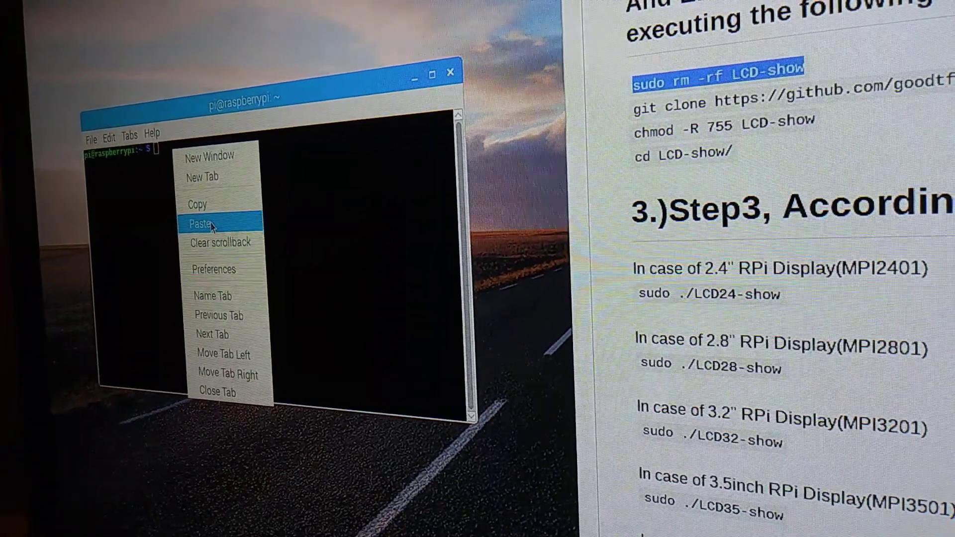
left_click(198, 222)
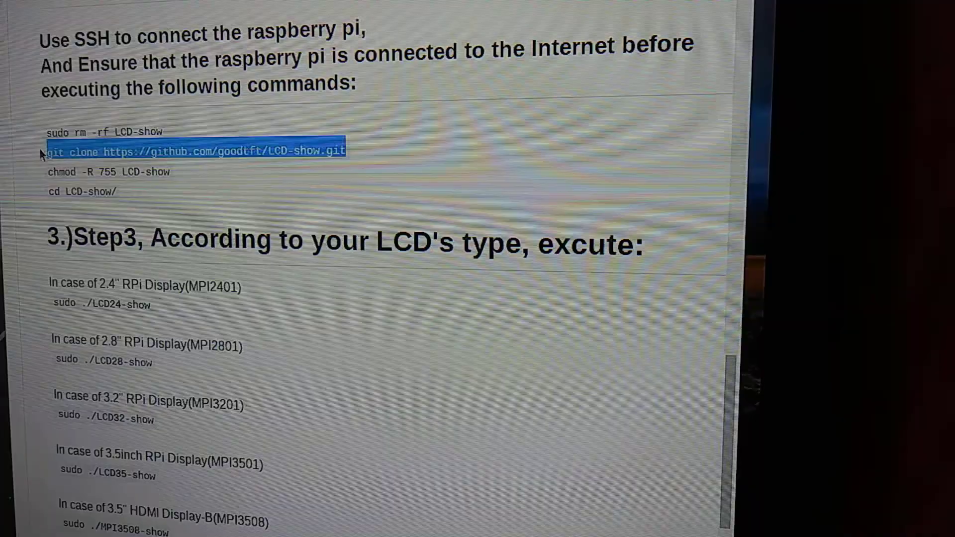
scroll("down", 3)
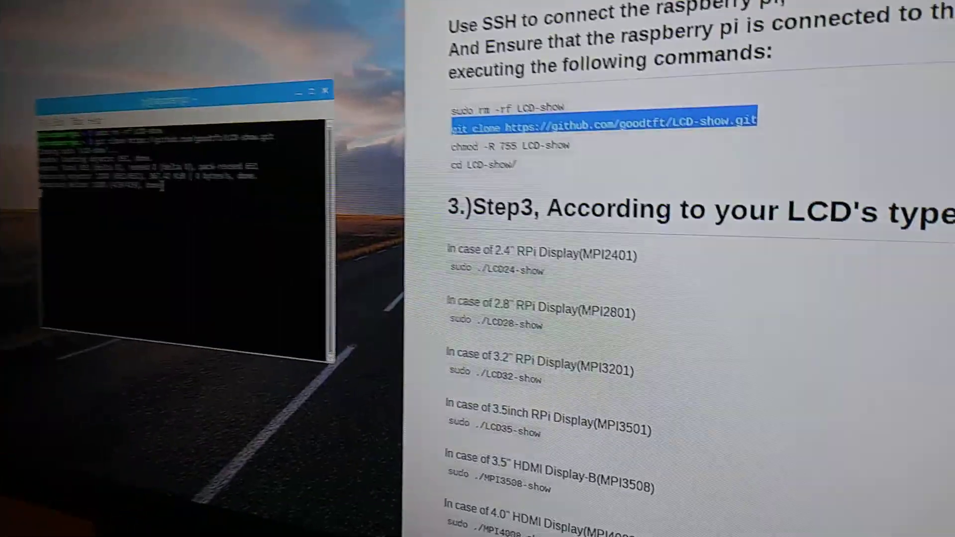
scroll("down", 3)
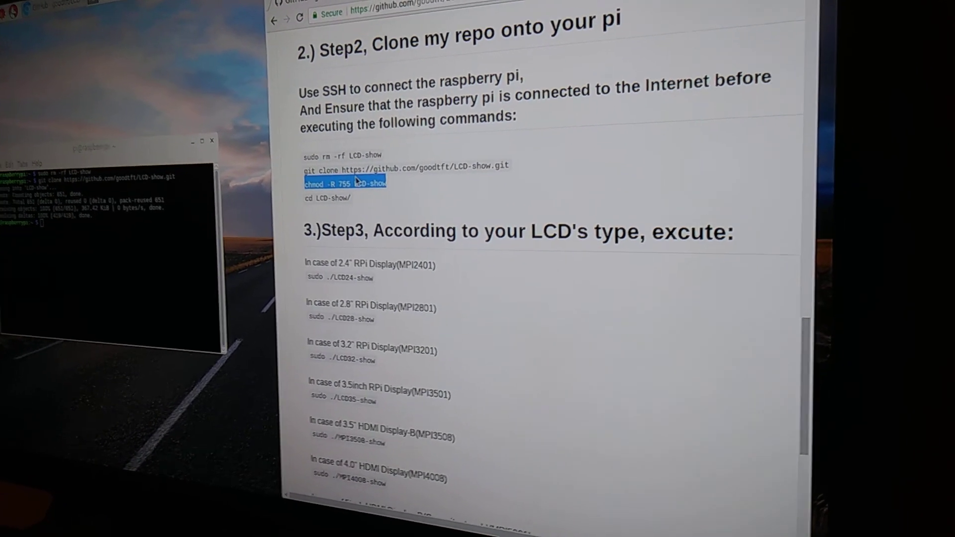
Run chmod -R 755 LCD-show in the terminal to make the cloned files executable
right_click(344, 181)
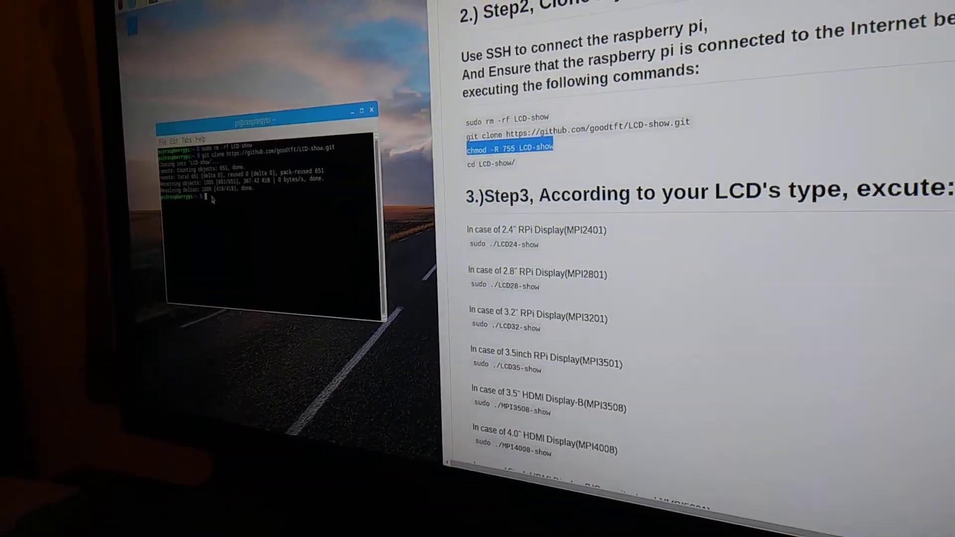
right_click(210, 201)
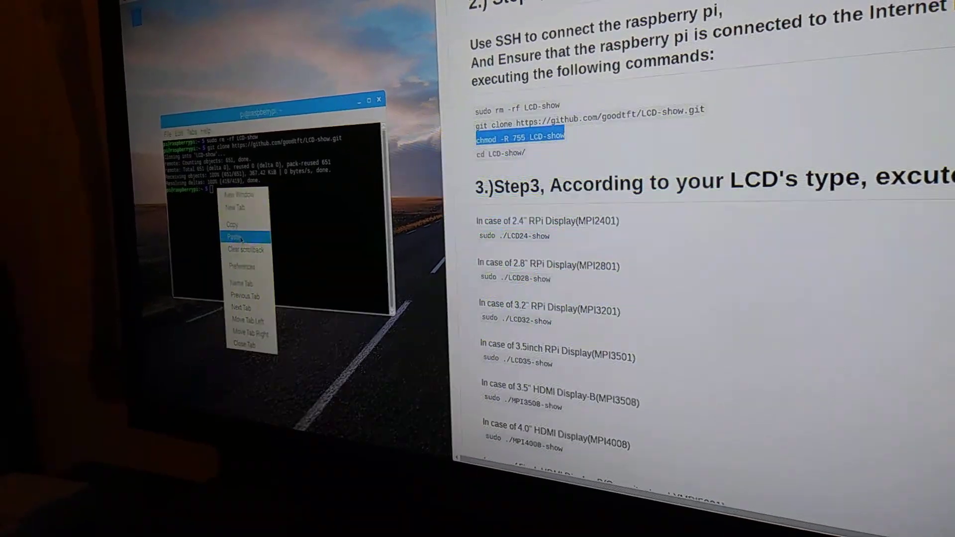
left_click(234, 236)
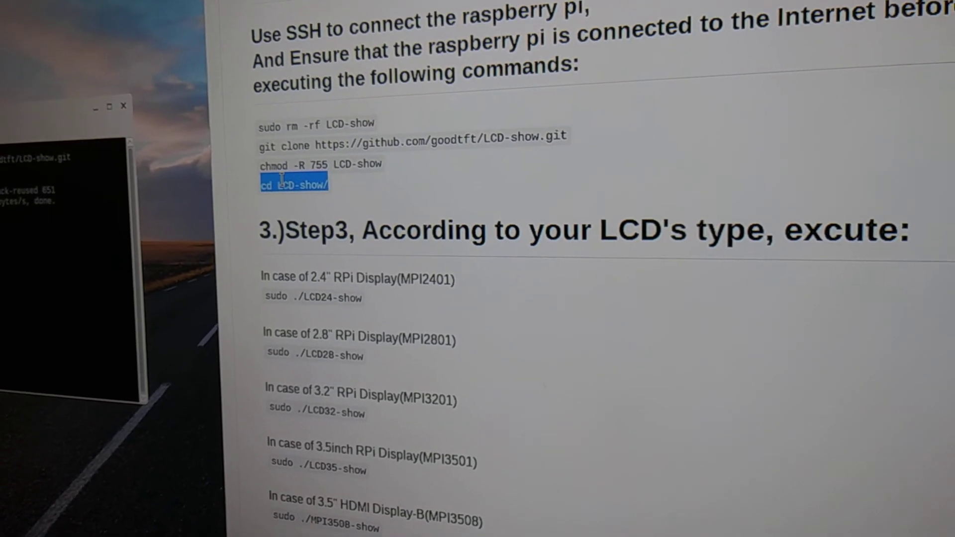
Copy cd LCD-show/ from the README and paste it to change into the LCD-show folder
right_click(292, 186)
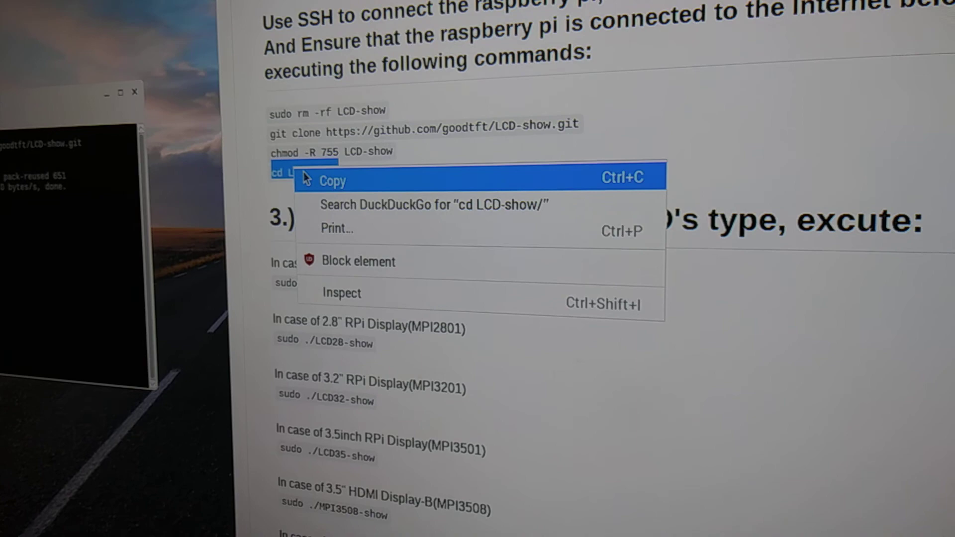
left_click(332, 180)
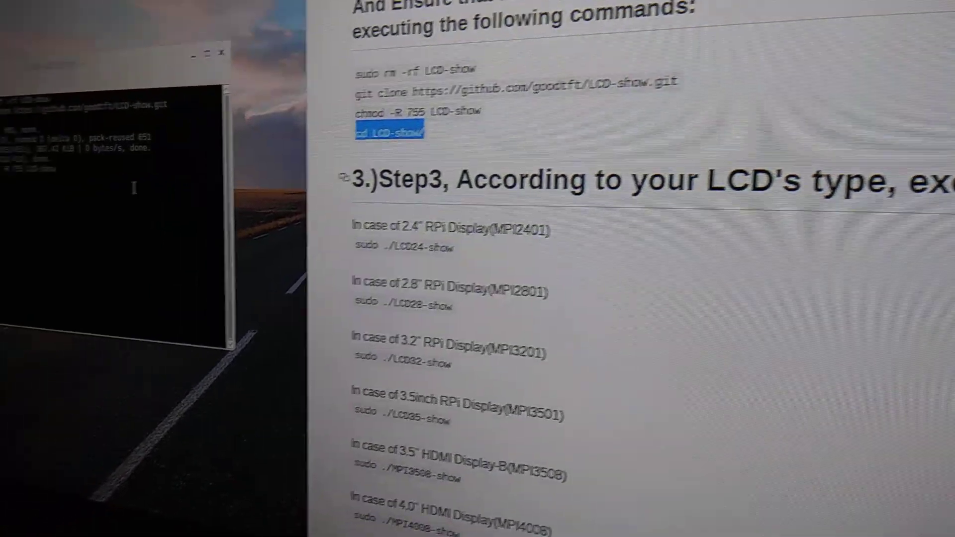
right_click(267, 195)
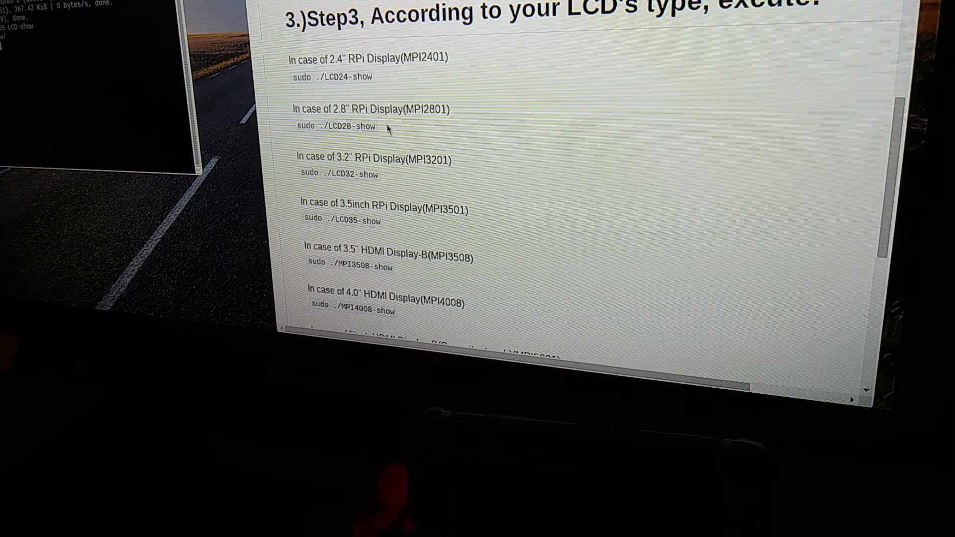
Run sudo ./LCD35-show from the README in the terminal to start the 3.5-inch display driver install
scroll("down", 3)
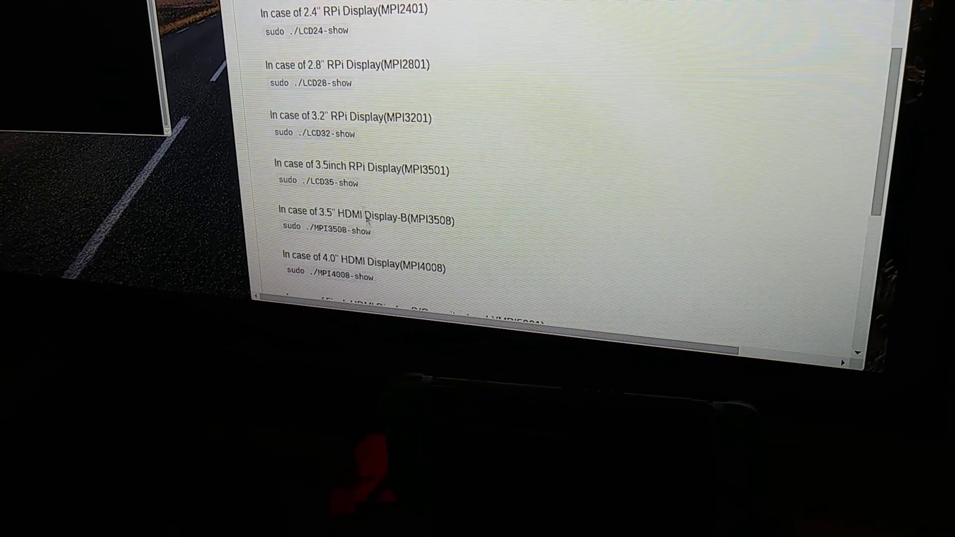
scroll("down", 3)
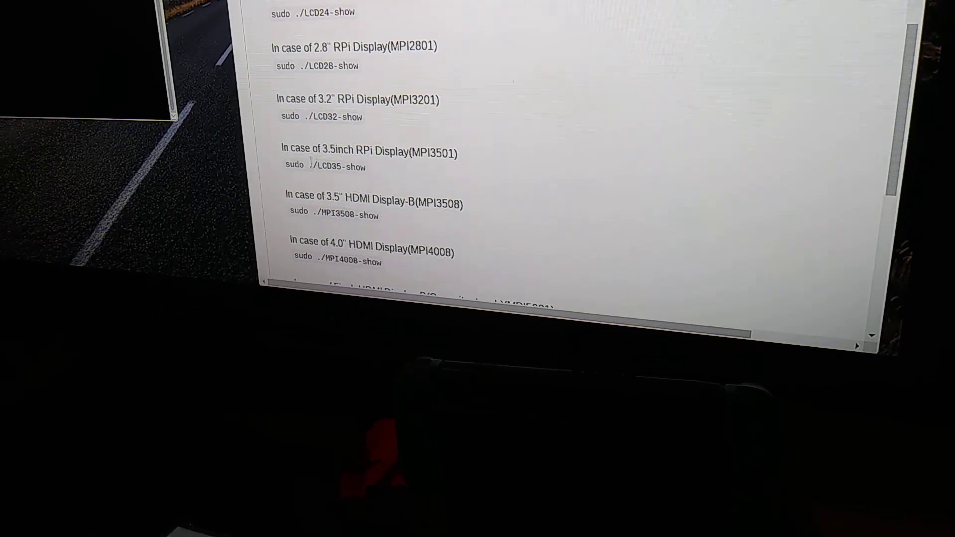
double_click(291, 165)
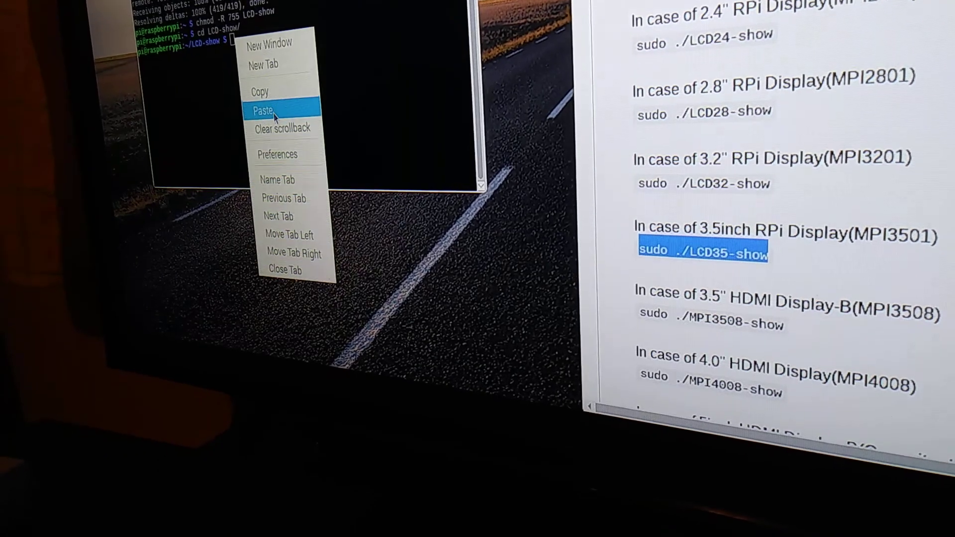
left_click(263, 112)
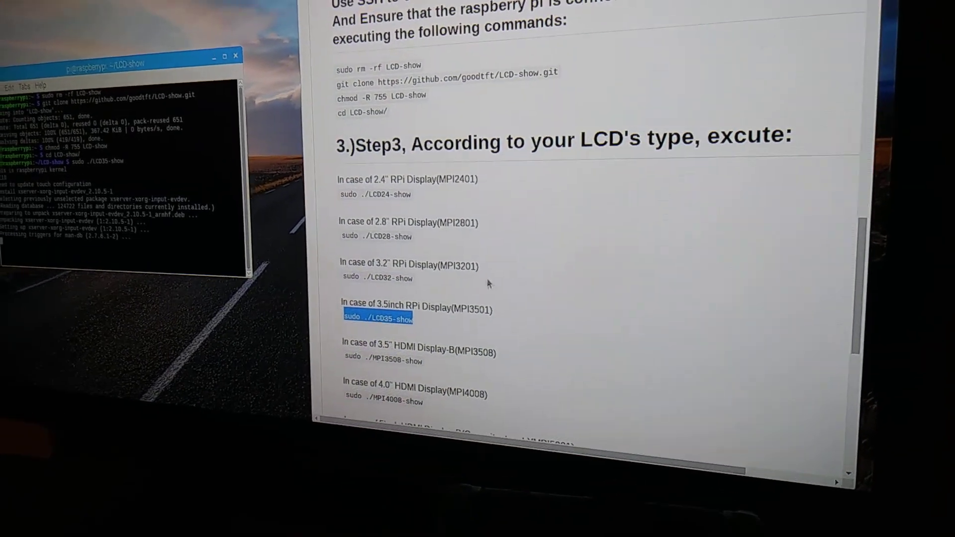
scroll("down", 3)
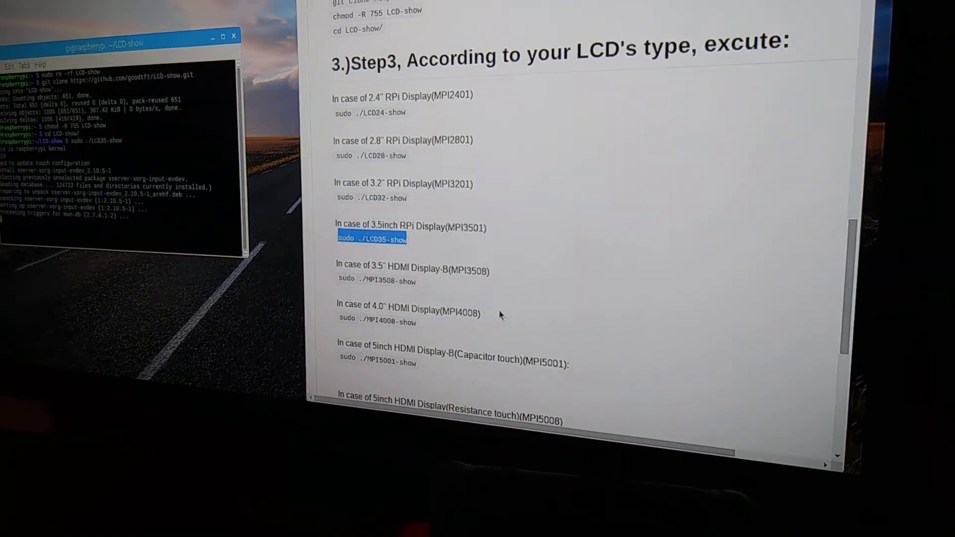
scroll("down", 3)
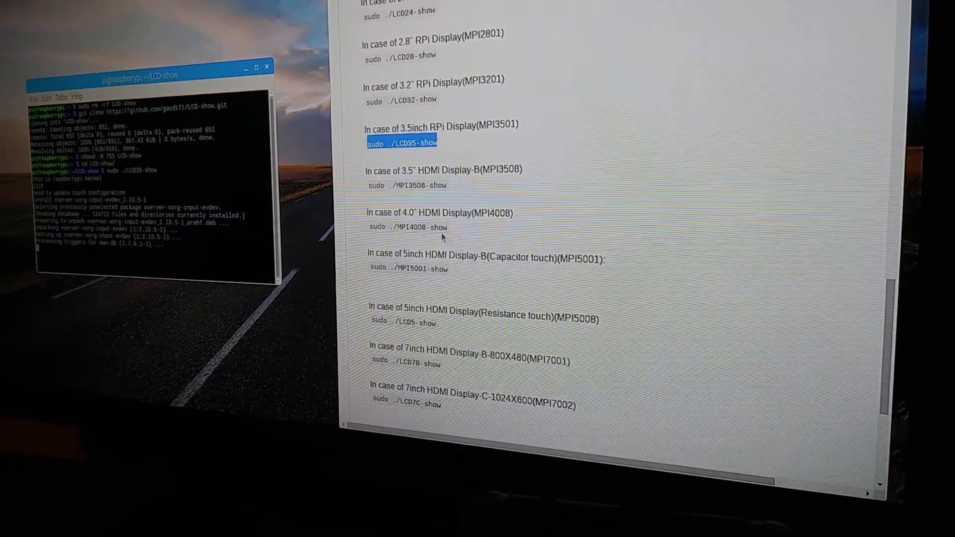